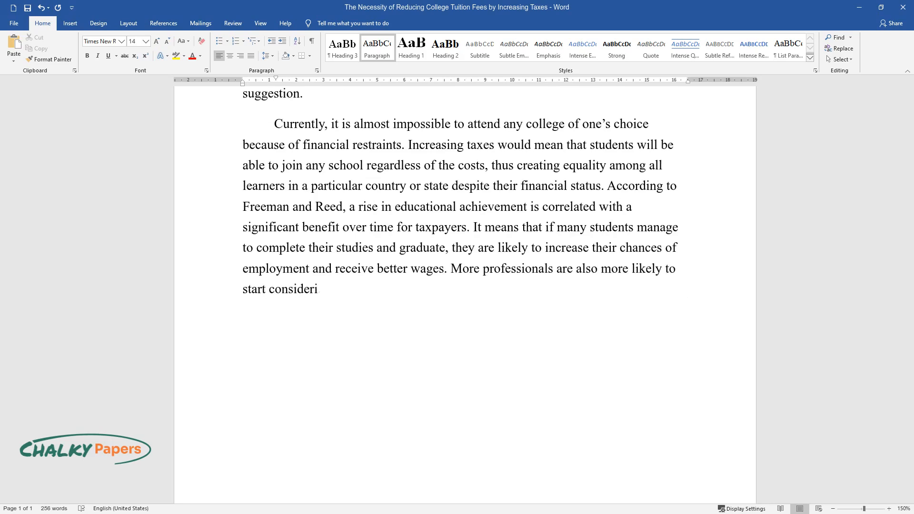
pyautogui.scroll(-3)
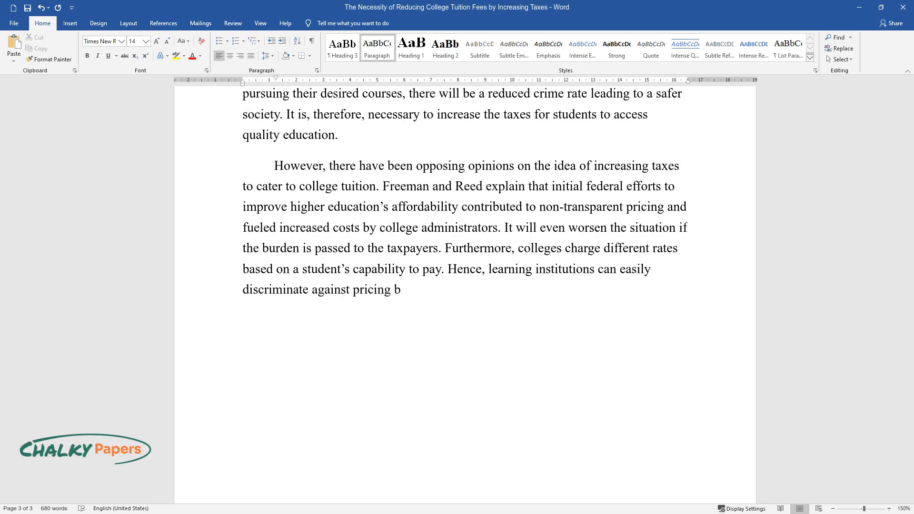
pyautogui.write('ecause they consider the incomes of families. For instance, the tax return details of students and their parents are usually required by schools to ascertain their level of earnings to increase the tuition fee. It is wrong to allow colleg')
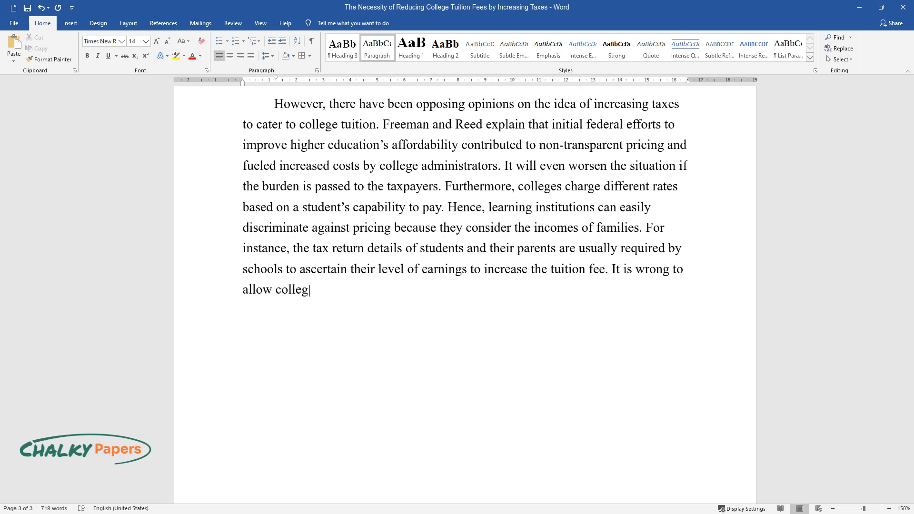
pyautogui.write('es to overcharge their students based on their family backgrounds. Most academic institutions argue that learners already have convenient access to government loans, an avenue that can enable them to comfortably raise the required tuitio')
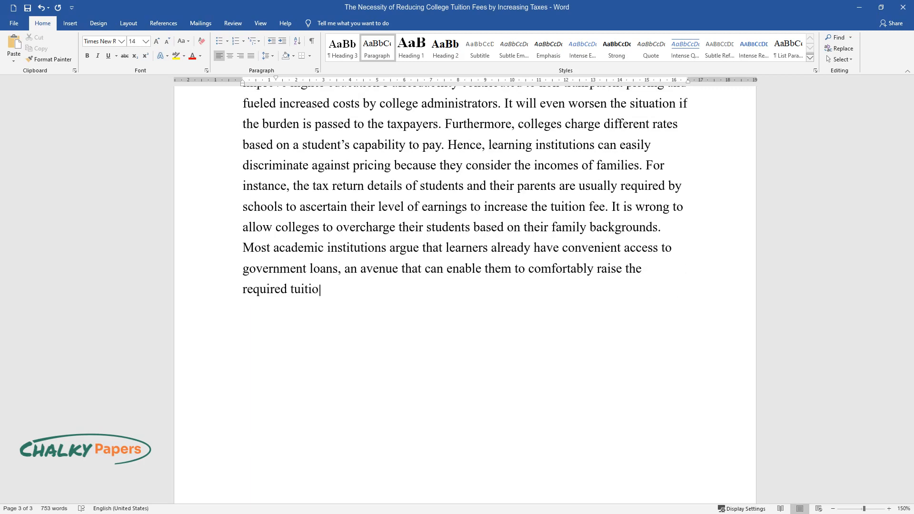
pyautogui.write('n fee, notwithstanding their financial status. Thus, as an alternative to increasing taxes, those against the idea argue that both the f')
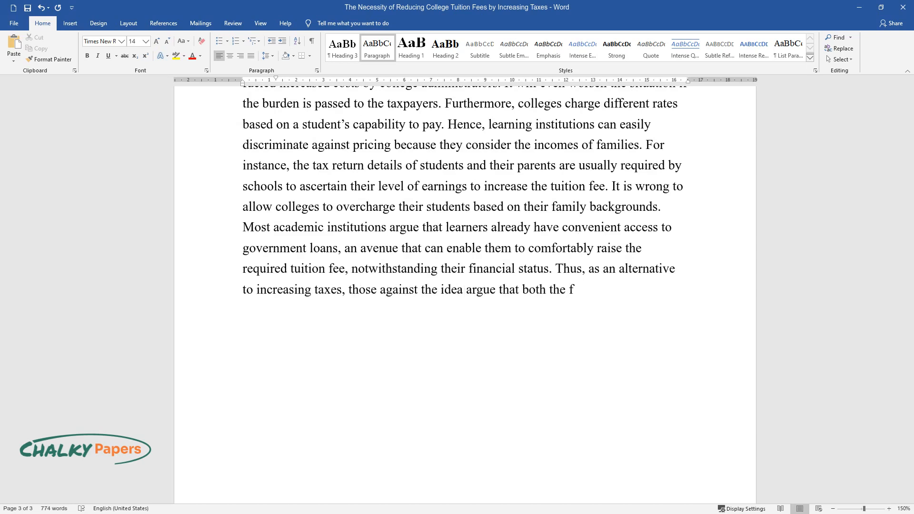
pyautogui.write('ederal and state governments can instead formulate policies that control the fees colleges can charge')
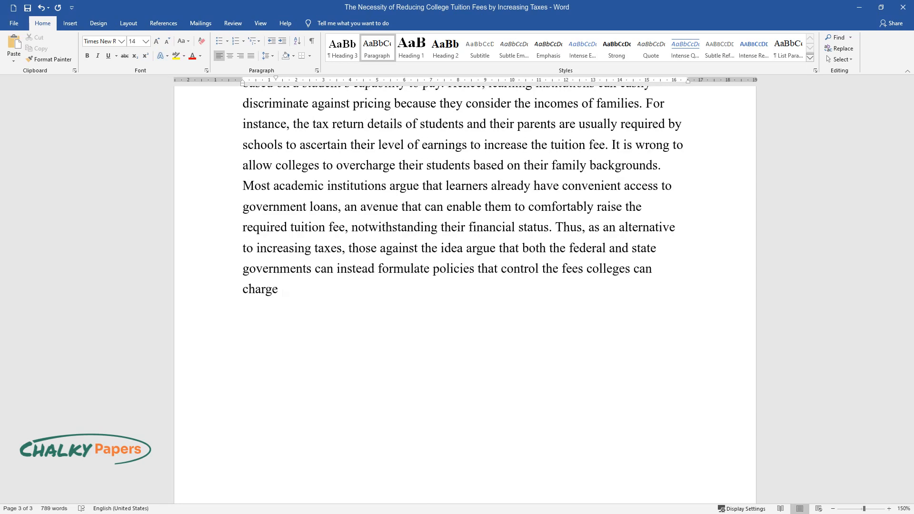